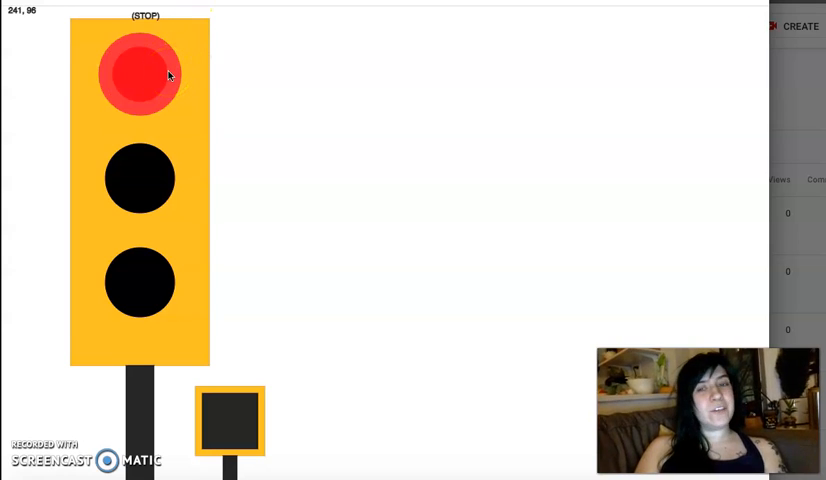
mouse_move(217, 72)
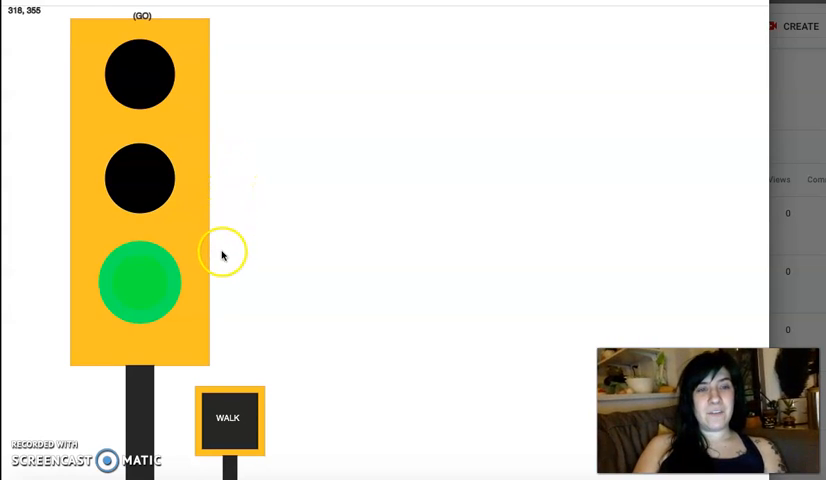
mouse_move(217, 266)
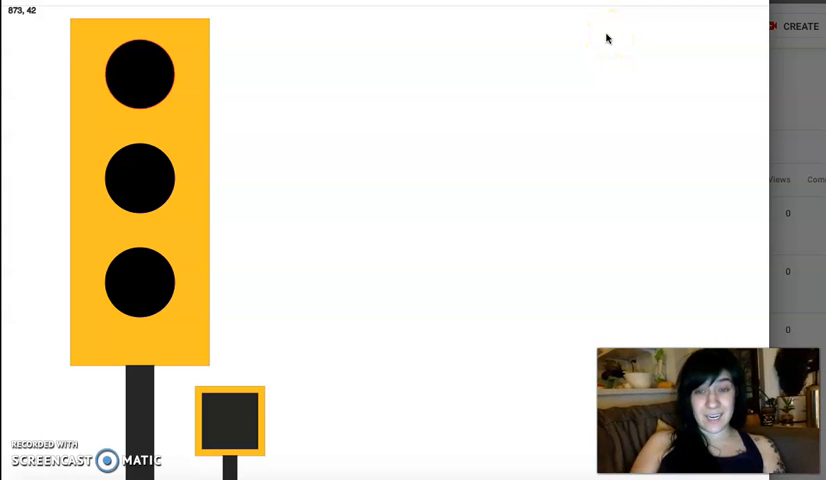
mouse_move(610, 20)
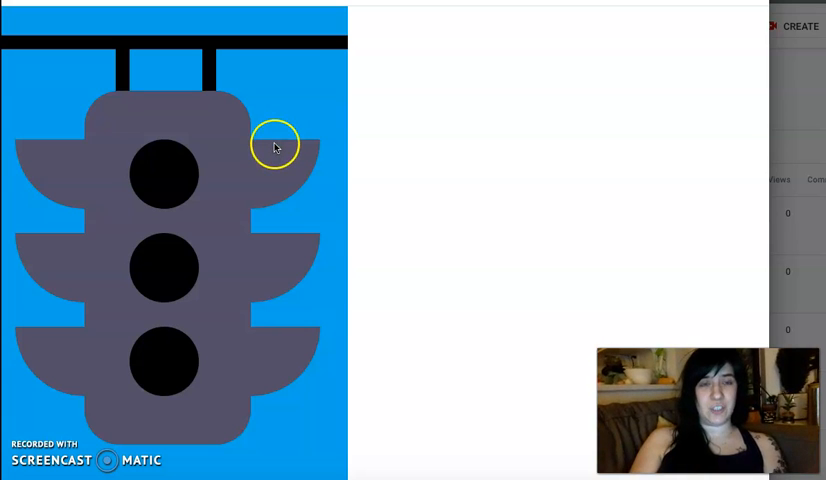
mouse_move(280, 178)
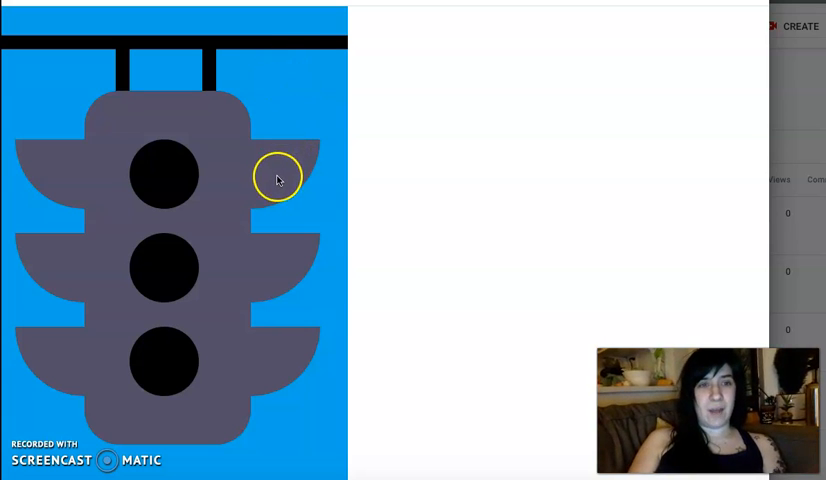
Hover the second sketch's lamps, lighting the bottom lamp "GO!" and the top lamp "STOP".
click(165, 165)
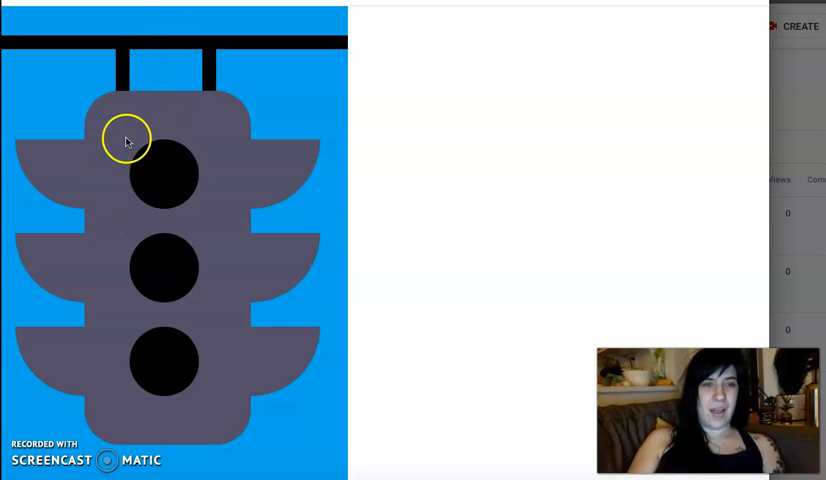
click(165, 175)
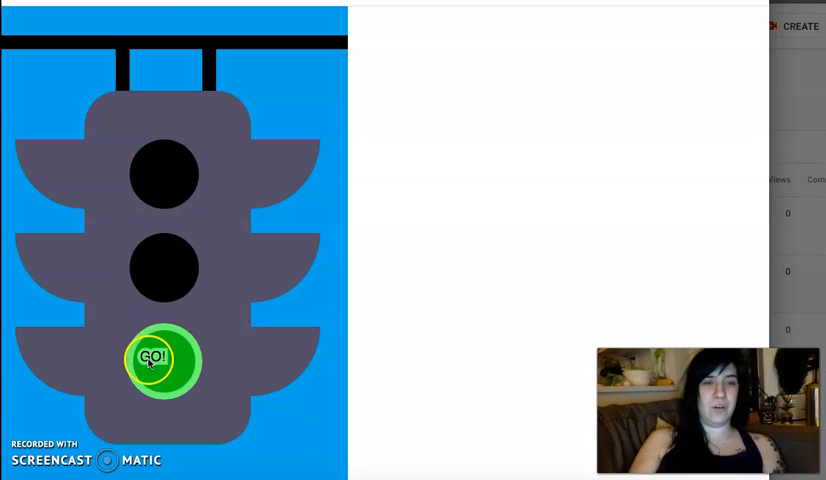
click(164, 360)
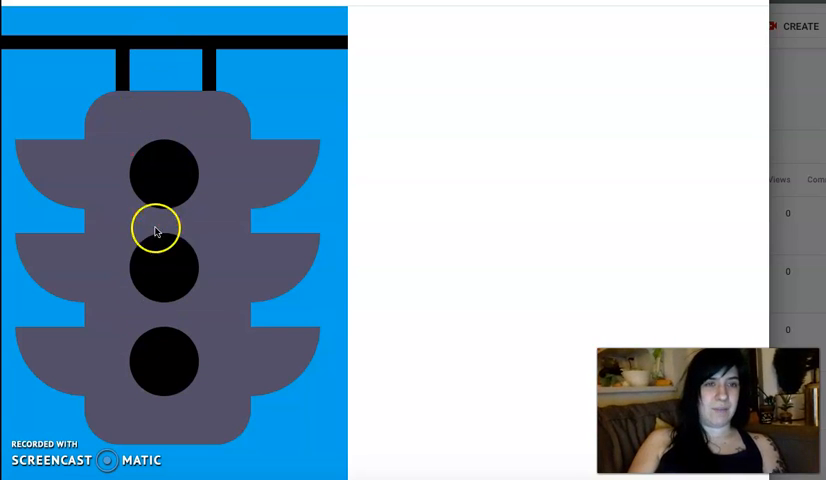
click(163, 267)
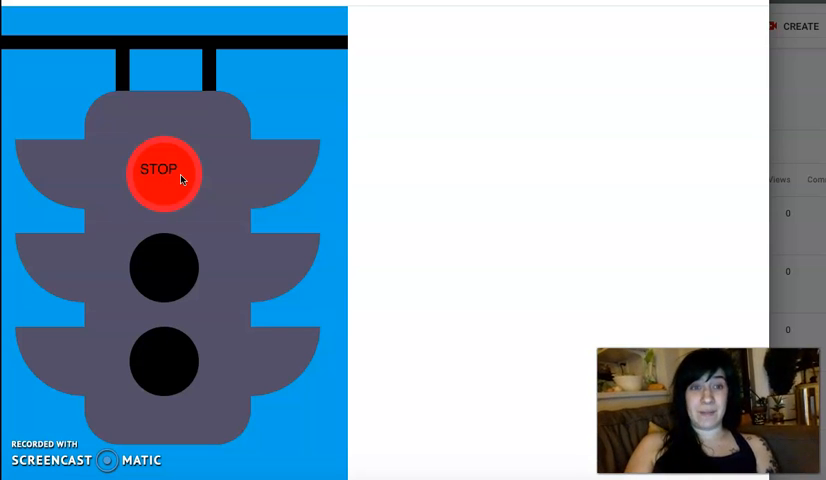
click(164, 169)
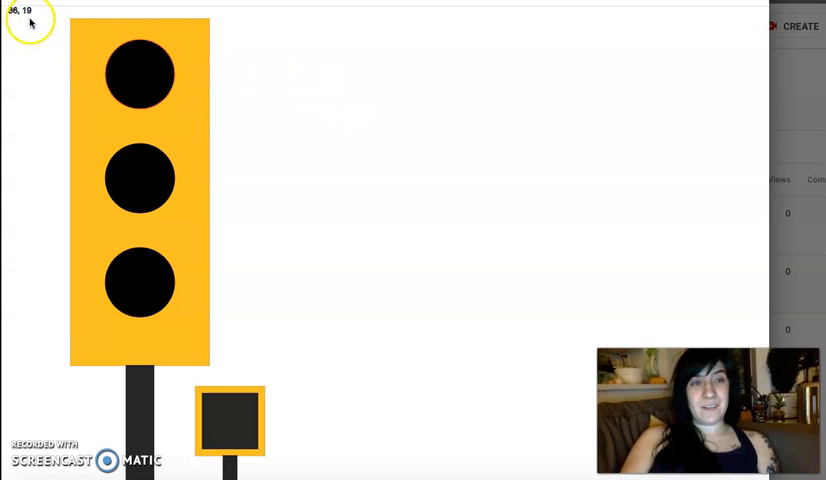
mouse_move(54, 28)
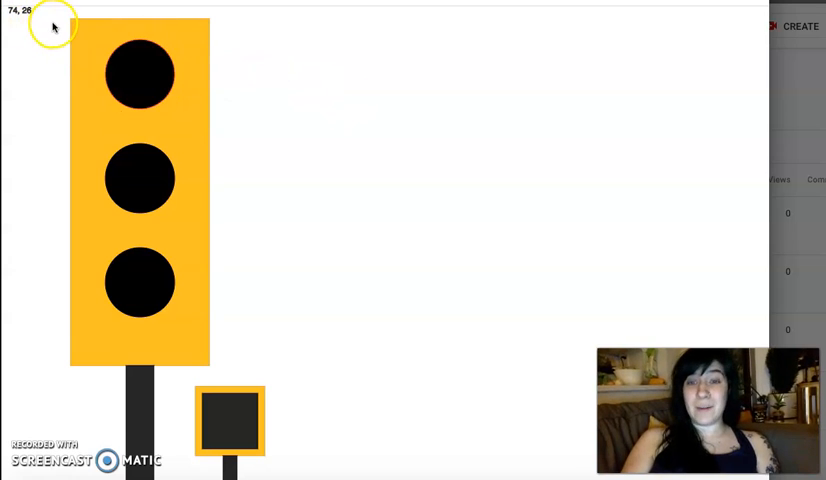
mouse_move(57, 23)
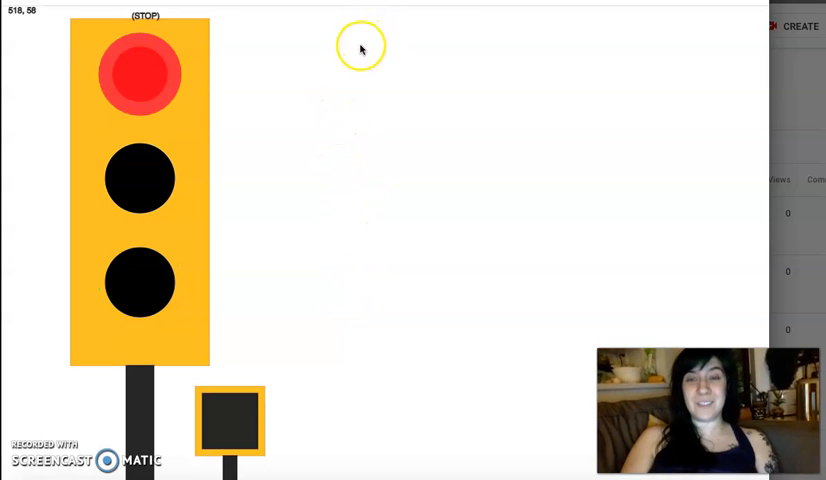
mouse_move(361, 50)
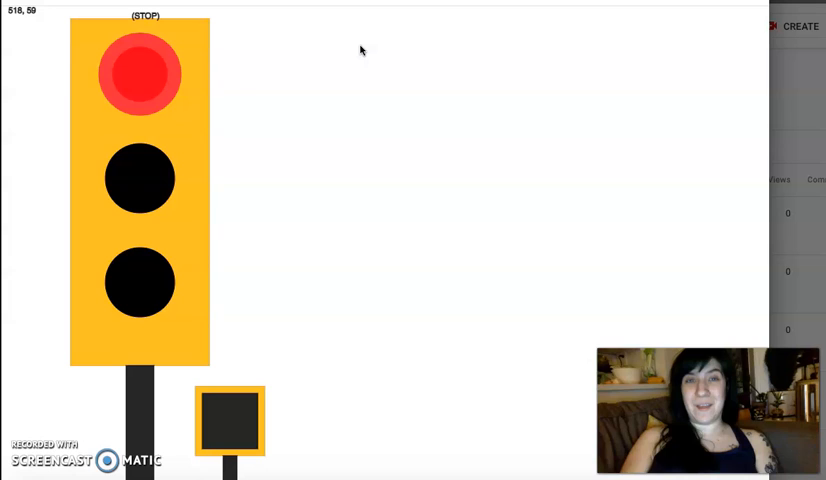